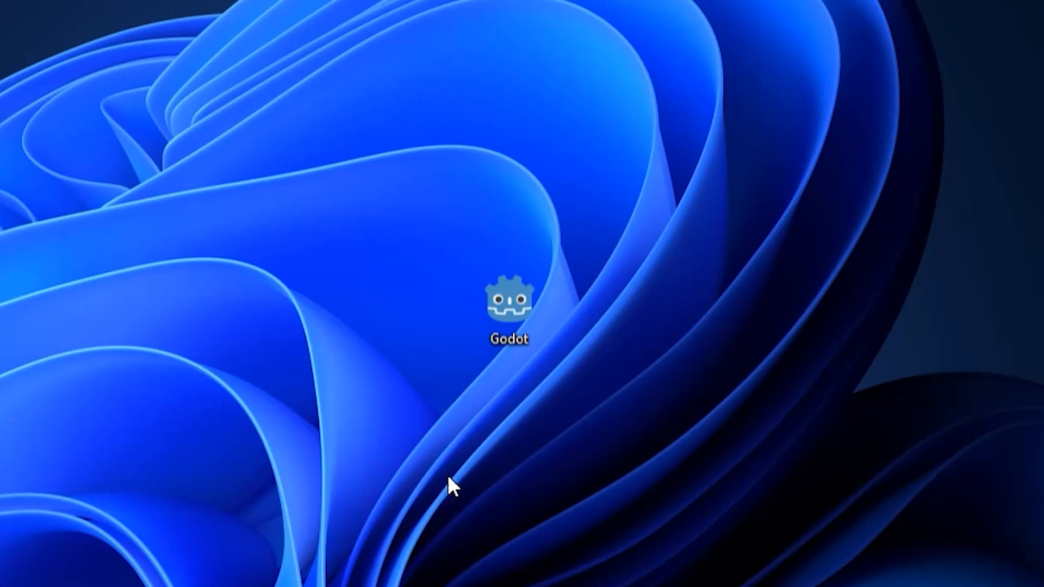
# - Launch the Godot project manager and start a new project named NewSuperGame
pyautogui.doubleClick(510, 303)
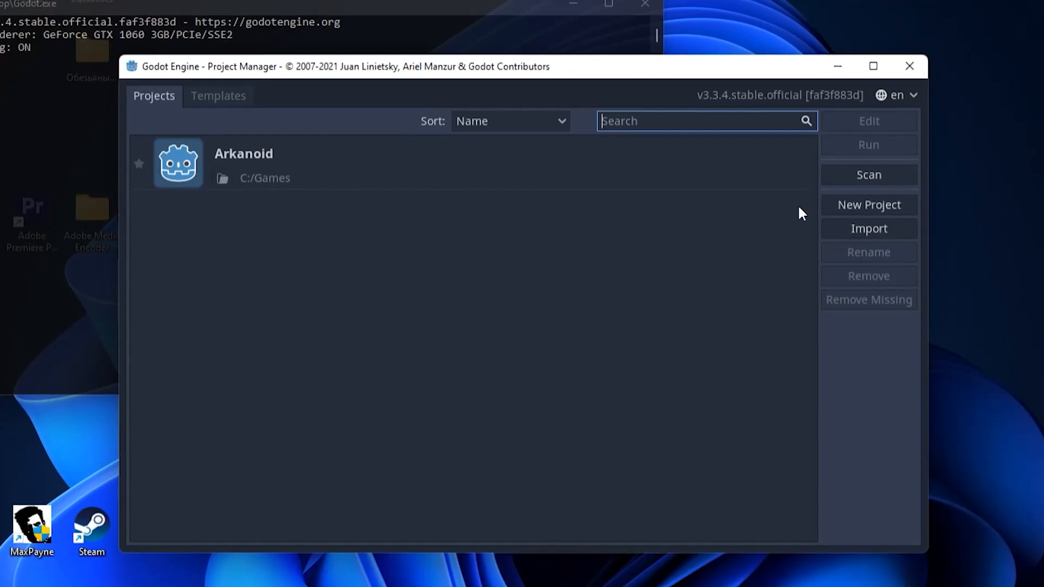
pyautogui.click(869, 204)
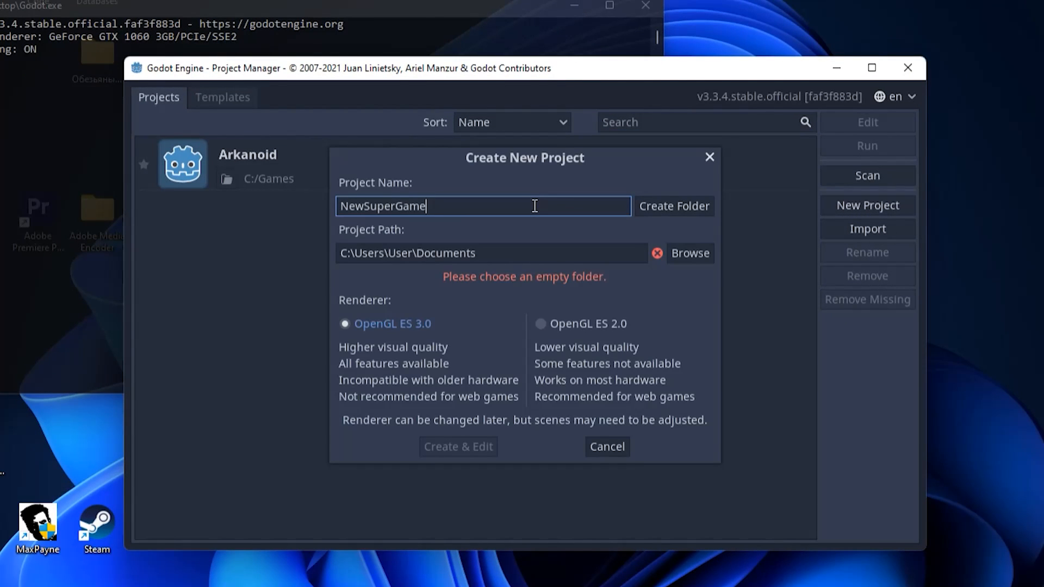
pyautogui.click(458, 447)
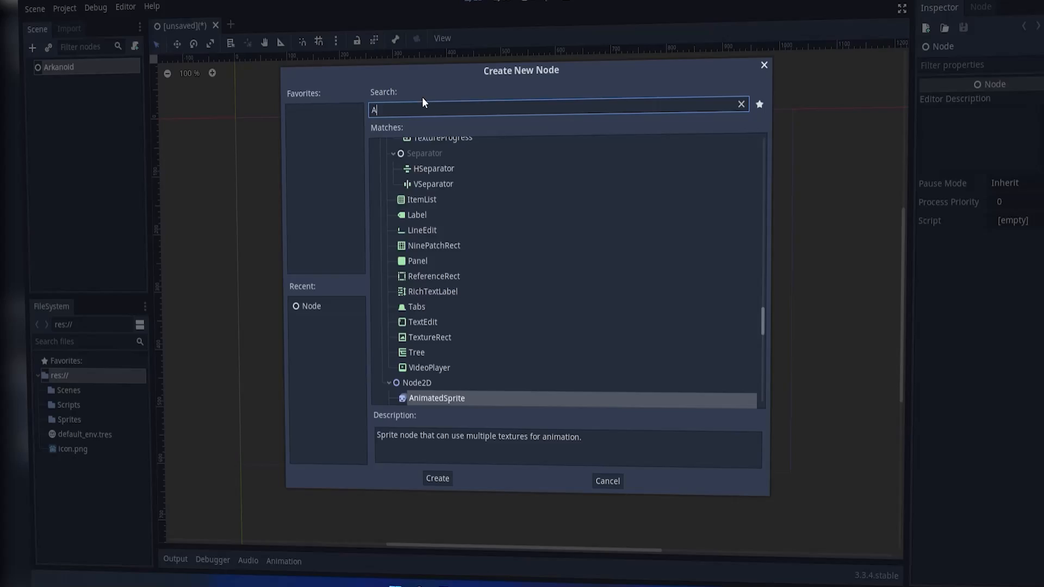
# - Add a paddle Sprite under Player and give its CollisionShape2D a shape
pyautogui.write('Spri')
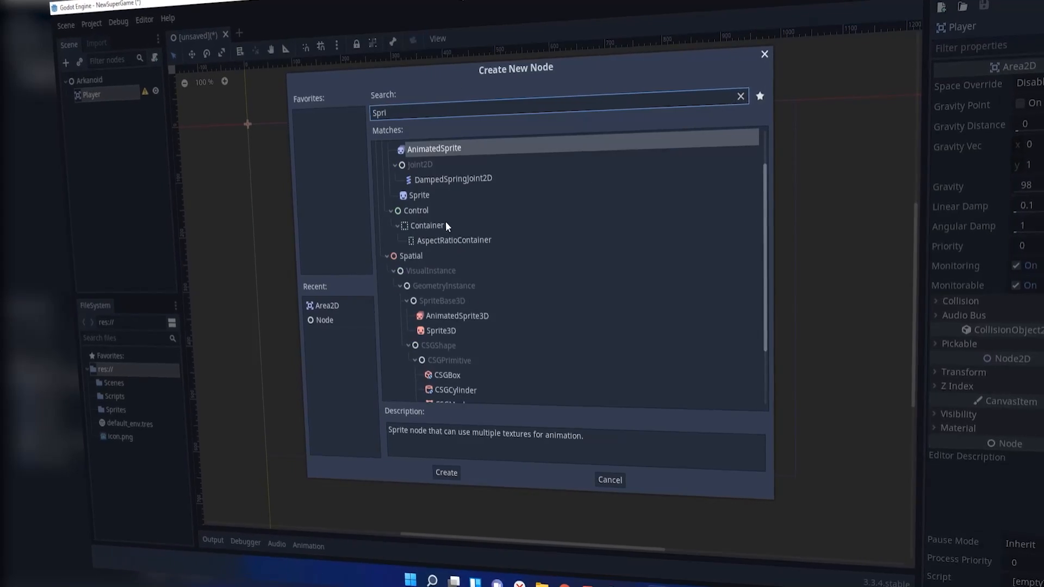
pyautogui.click(446, 472)
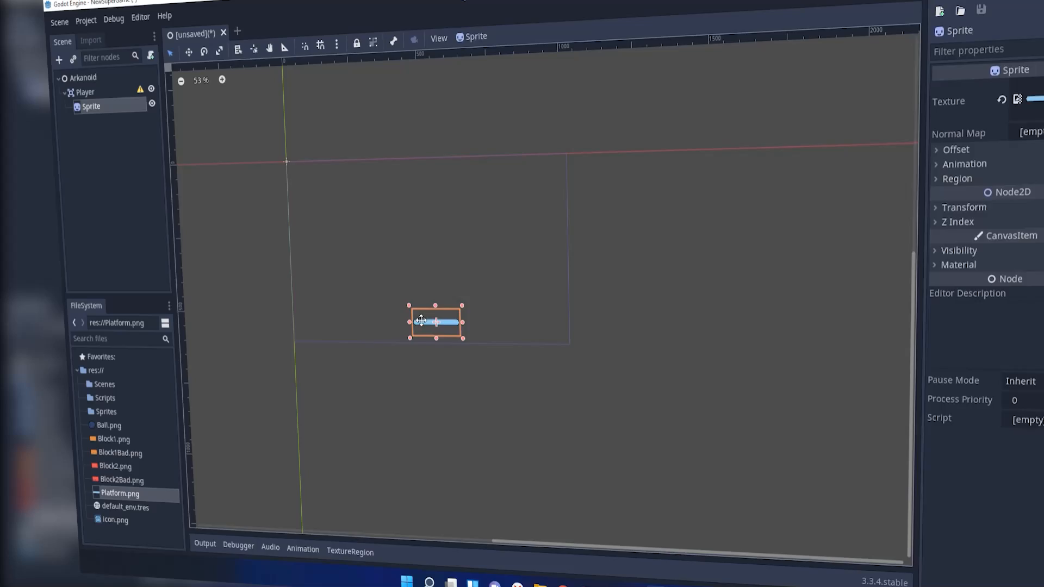
pyautogui.click(85, 92)
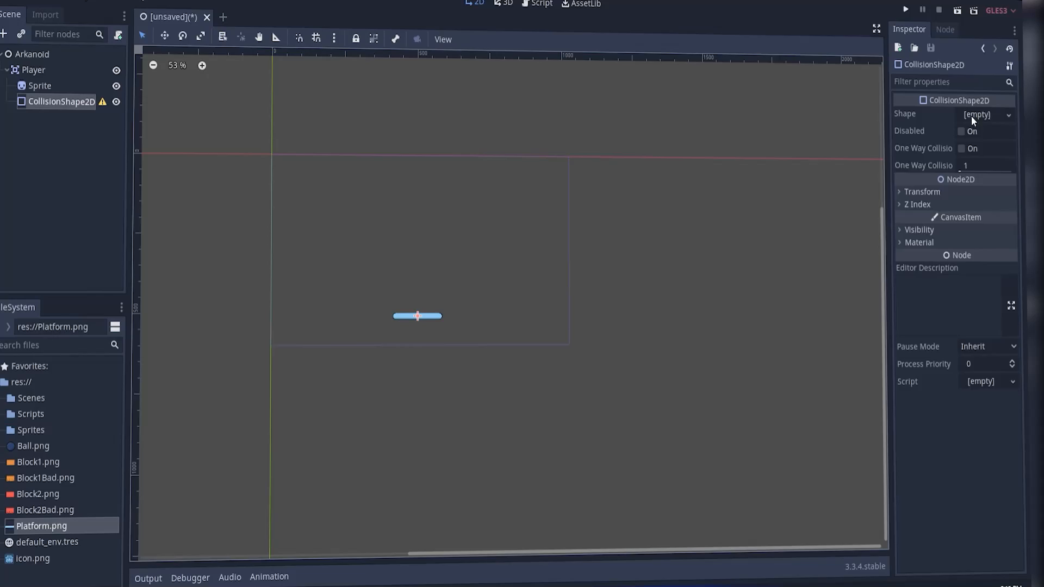
pyautogui.click(980, 114)
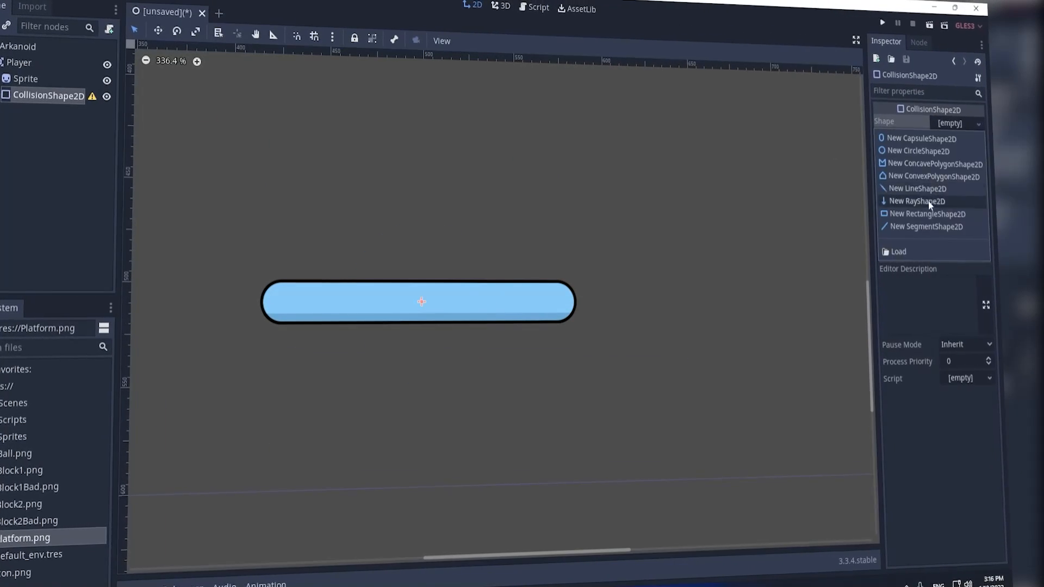
pyautogui.click(925, 138)
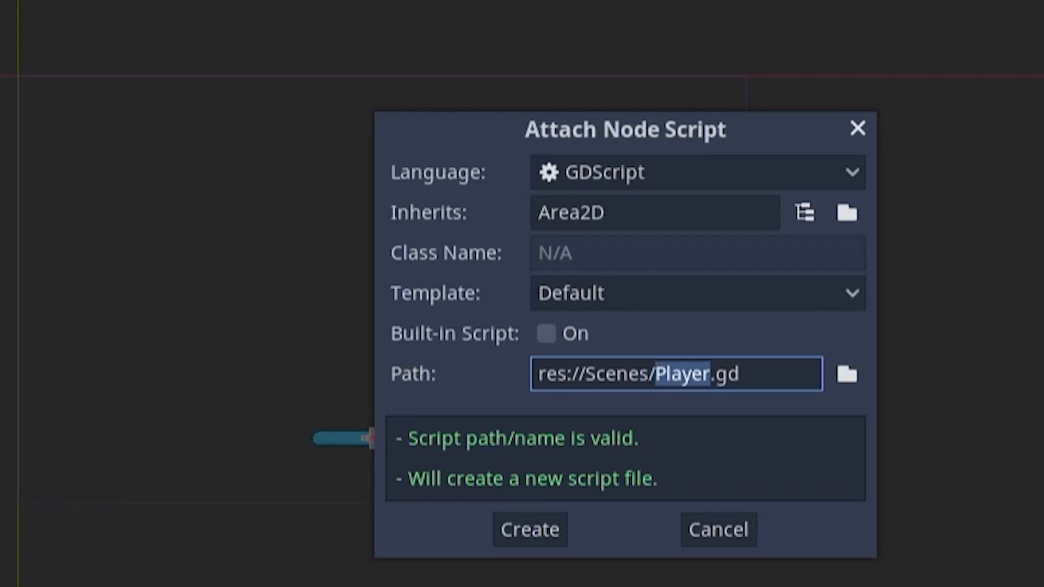
# - Create Player.gd with velocity 400, oldPosition and arrow-key horizontal movement code
pyautogui.click(529, 529)
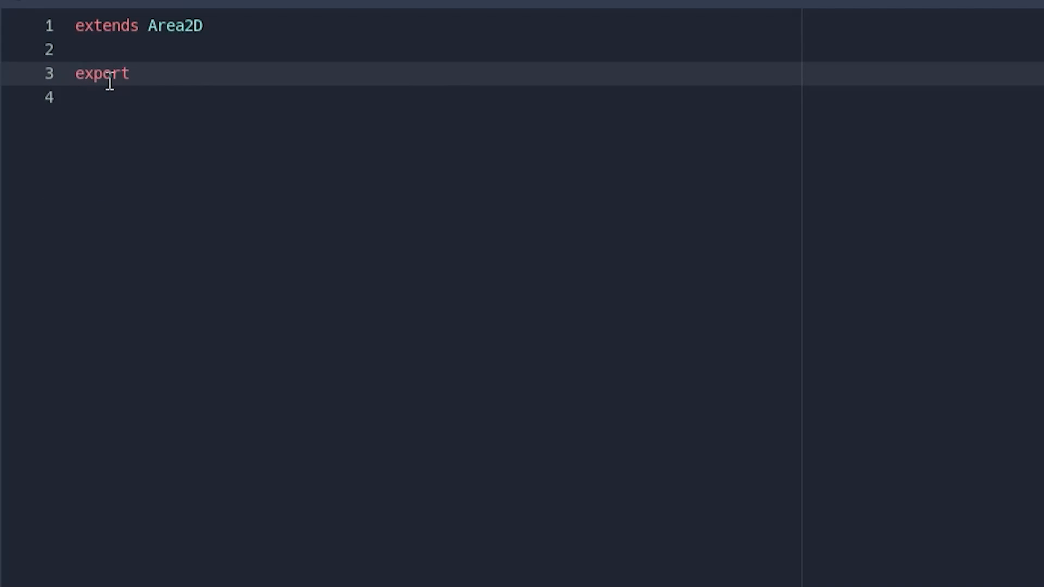
pyautogui.write('var velocity = 400;')
pyautogui.click(436, 97)
pyautogui.write('var oldPosi')
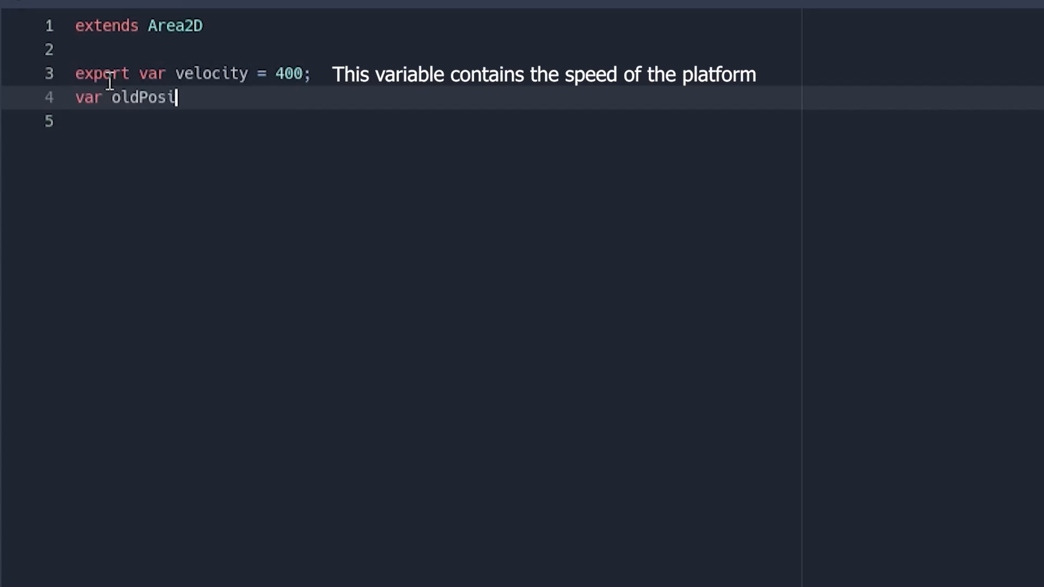
pyautogui.write('tion = Vector2(')
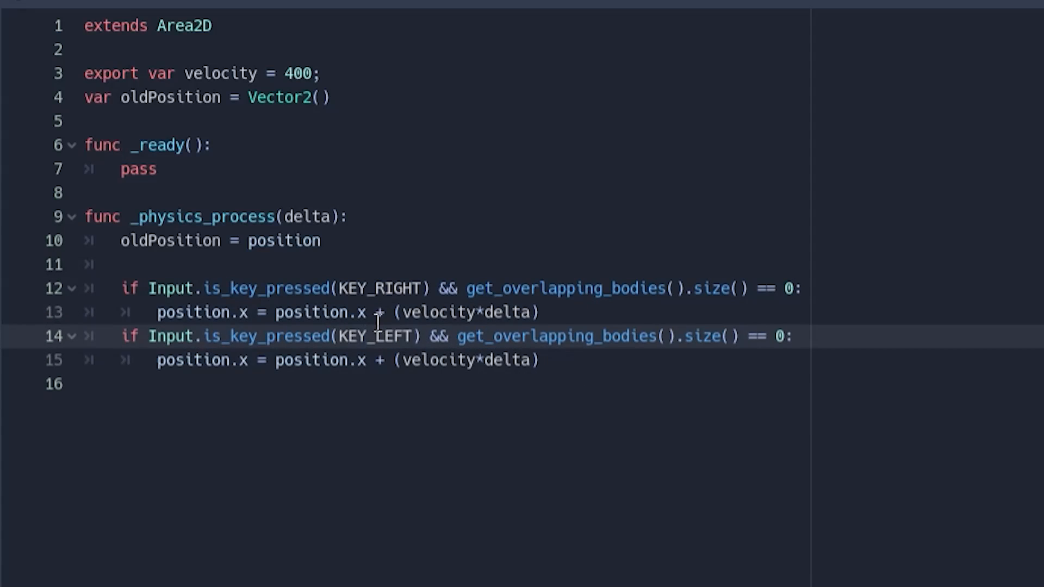
pyautogui.write('func _on_Player_body_e')
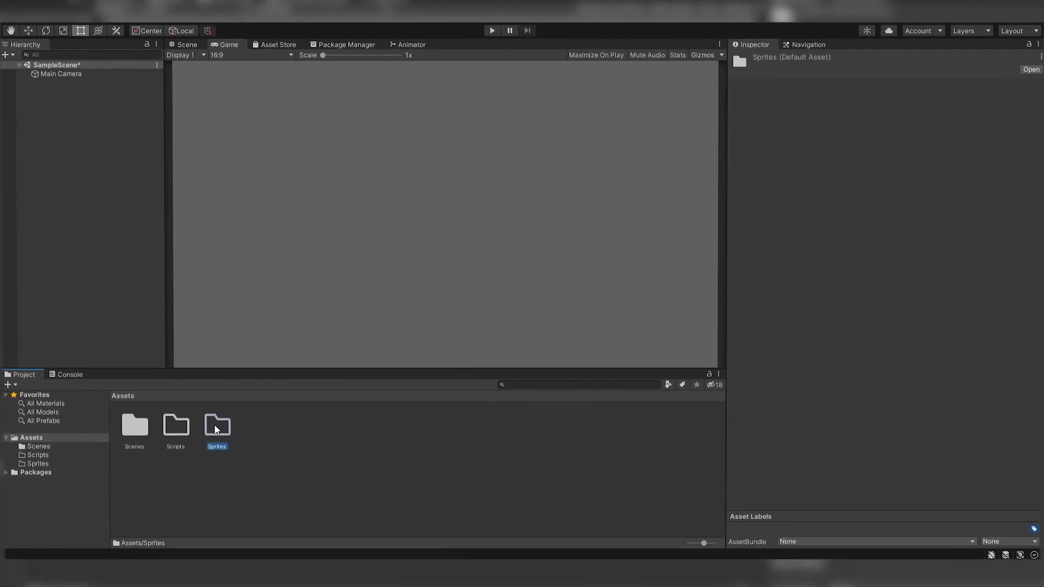
# - Open the Sprites folder in Unity's Project Assets
pyautogui.doubleClick(217, 425)
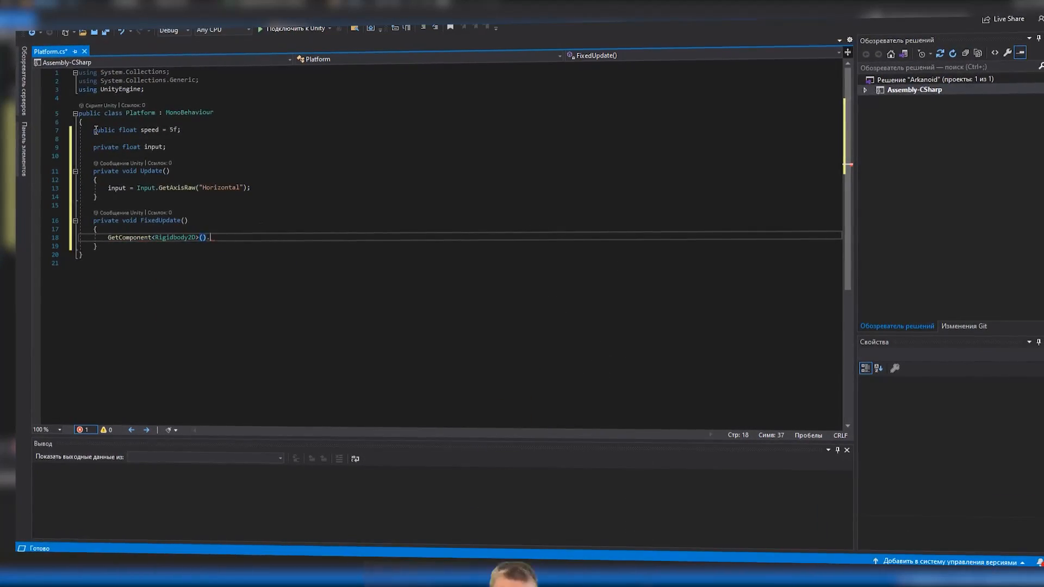
# - Set the Rigidbody2D velocity to Vector2.right times horizontal input in FixedUpdate
pyautogui.write('.velocity = Vector2.right * input *')
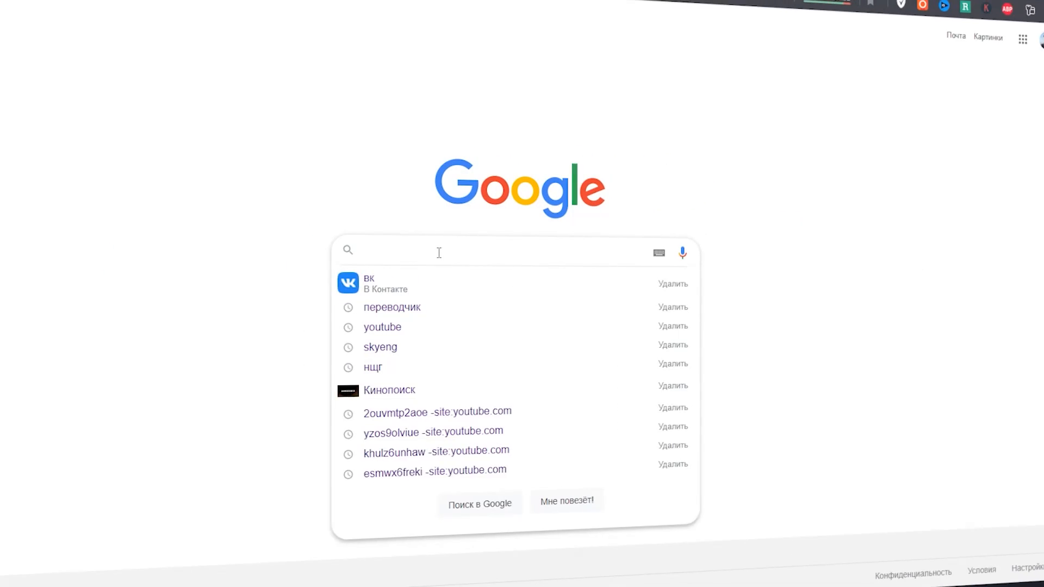
# - Type 'How to delete walls in godot' into the Google search box
pyautogui.write('How to delete walls in godot')
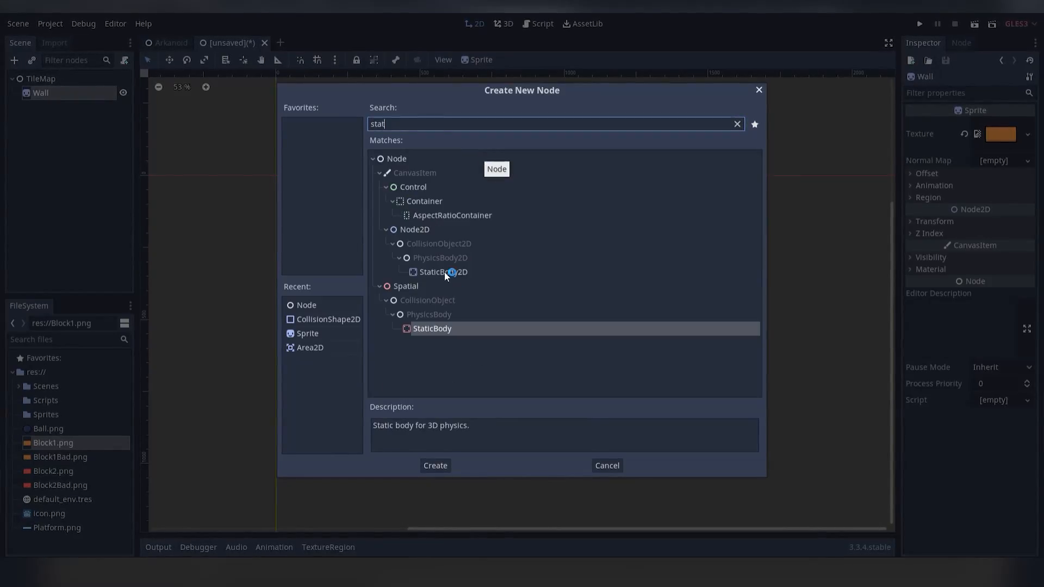
# - Create a StaticBody2D node for the Wall from the 'stat' search
pyautogui.click(435, 466)
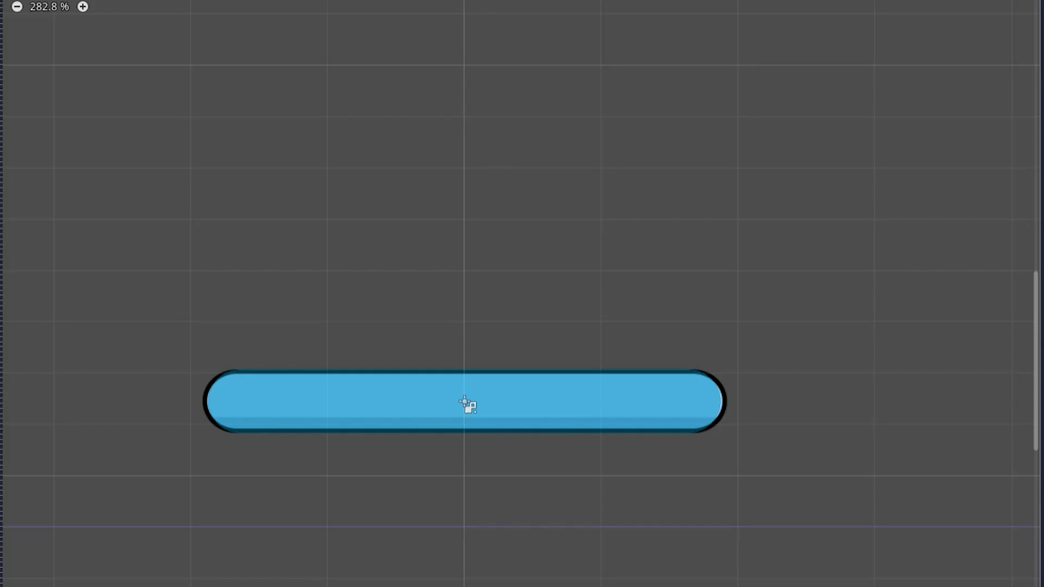
pyautogui.click(496, 290)
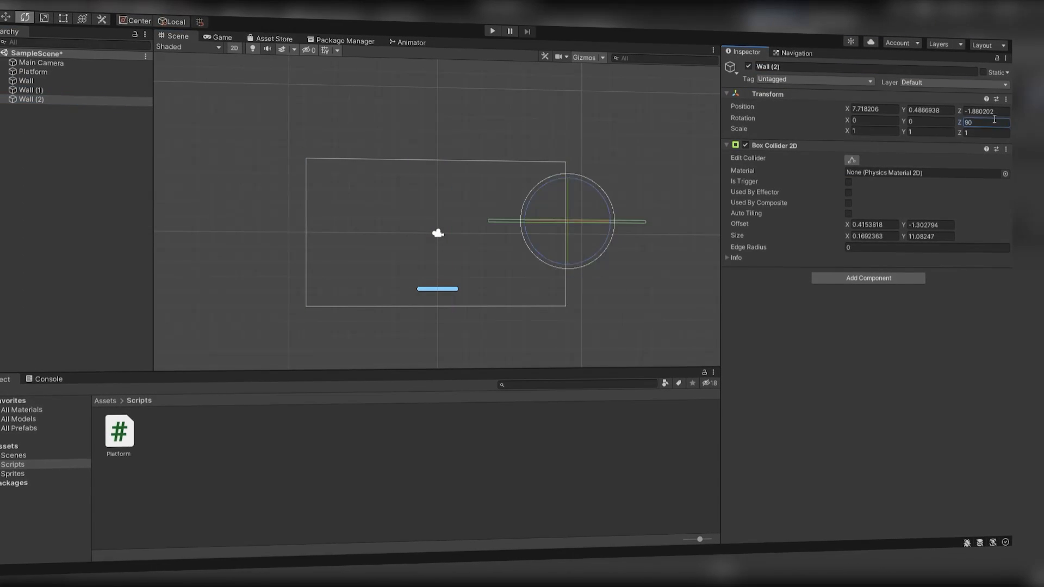
# - Set Wall (2)'s Transform Rotation Z to 90
pyautogui.click(491, 32)
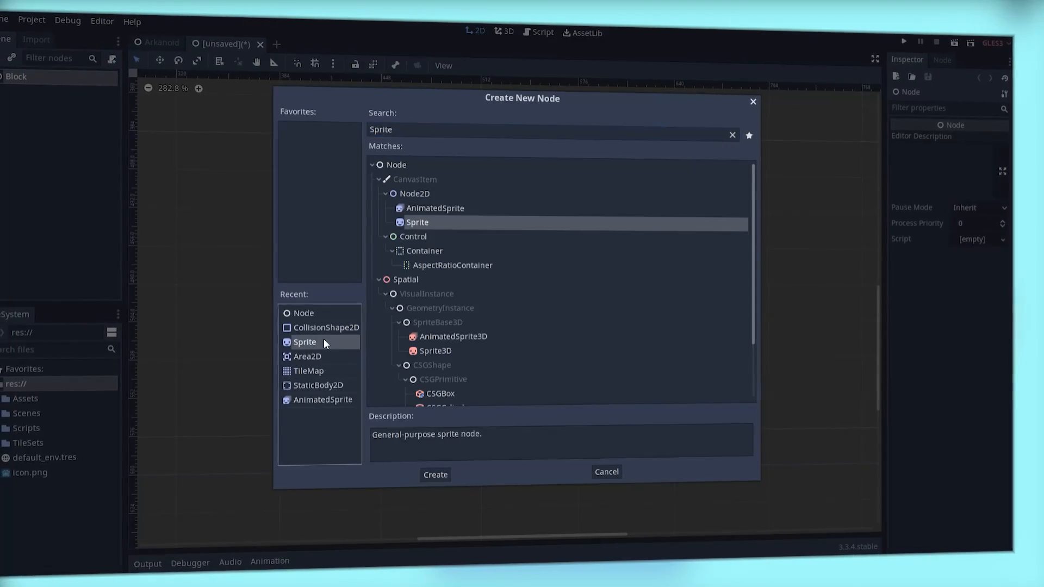
# - Add a Sprite node to Block and run the game
pyautogui.click(435, 474)
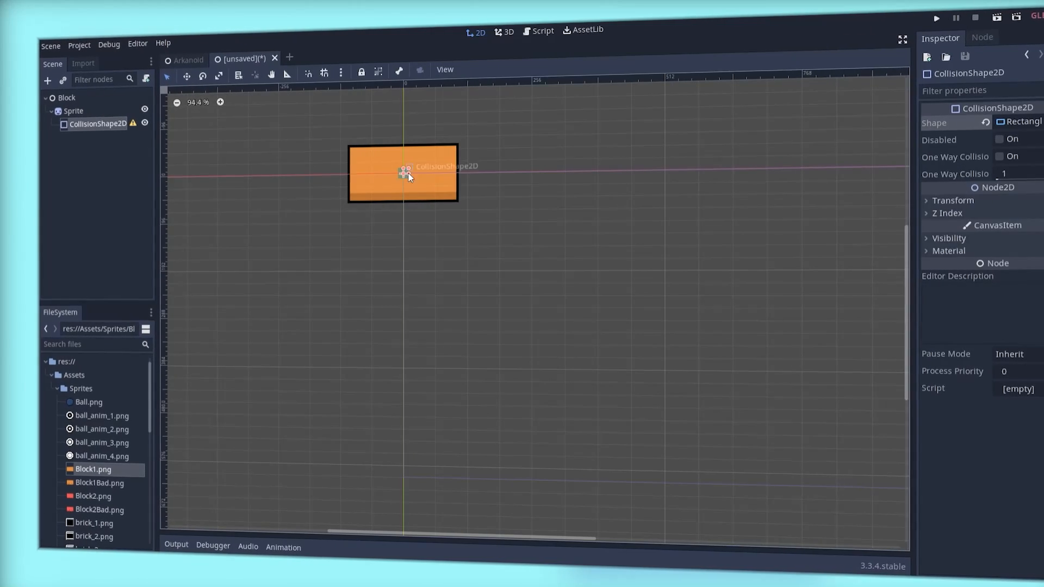
pyautogui.click(935, 18)
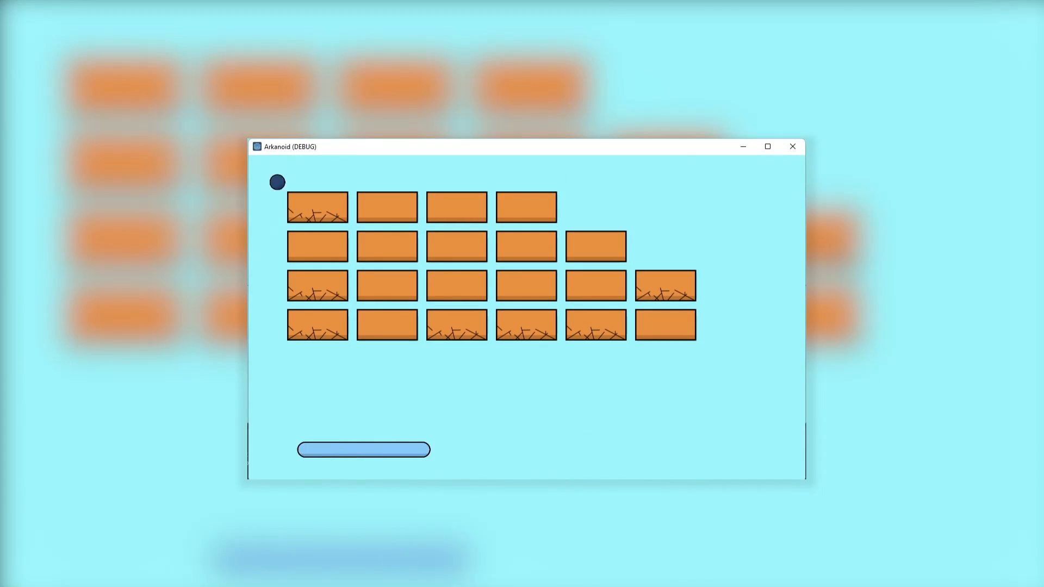